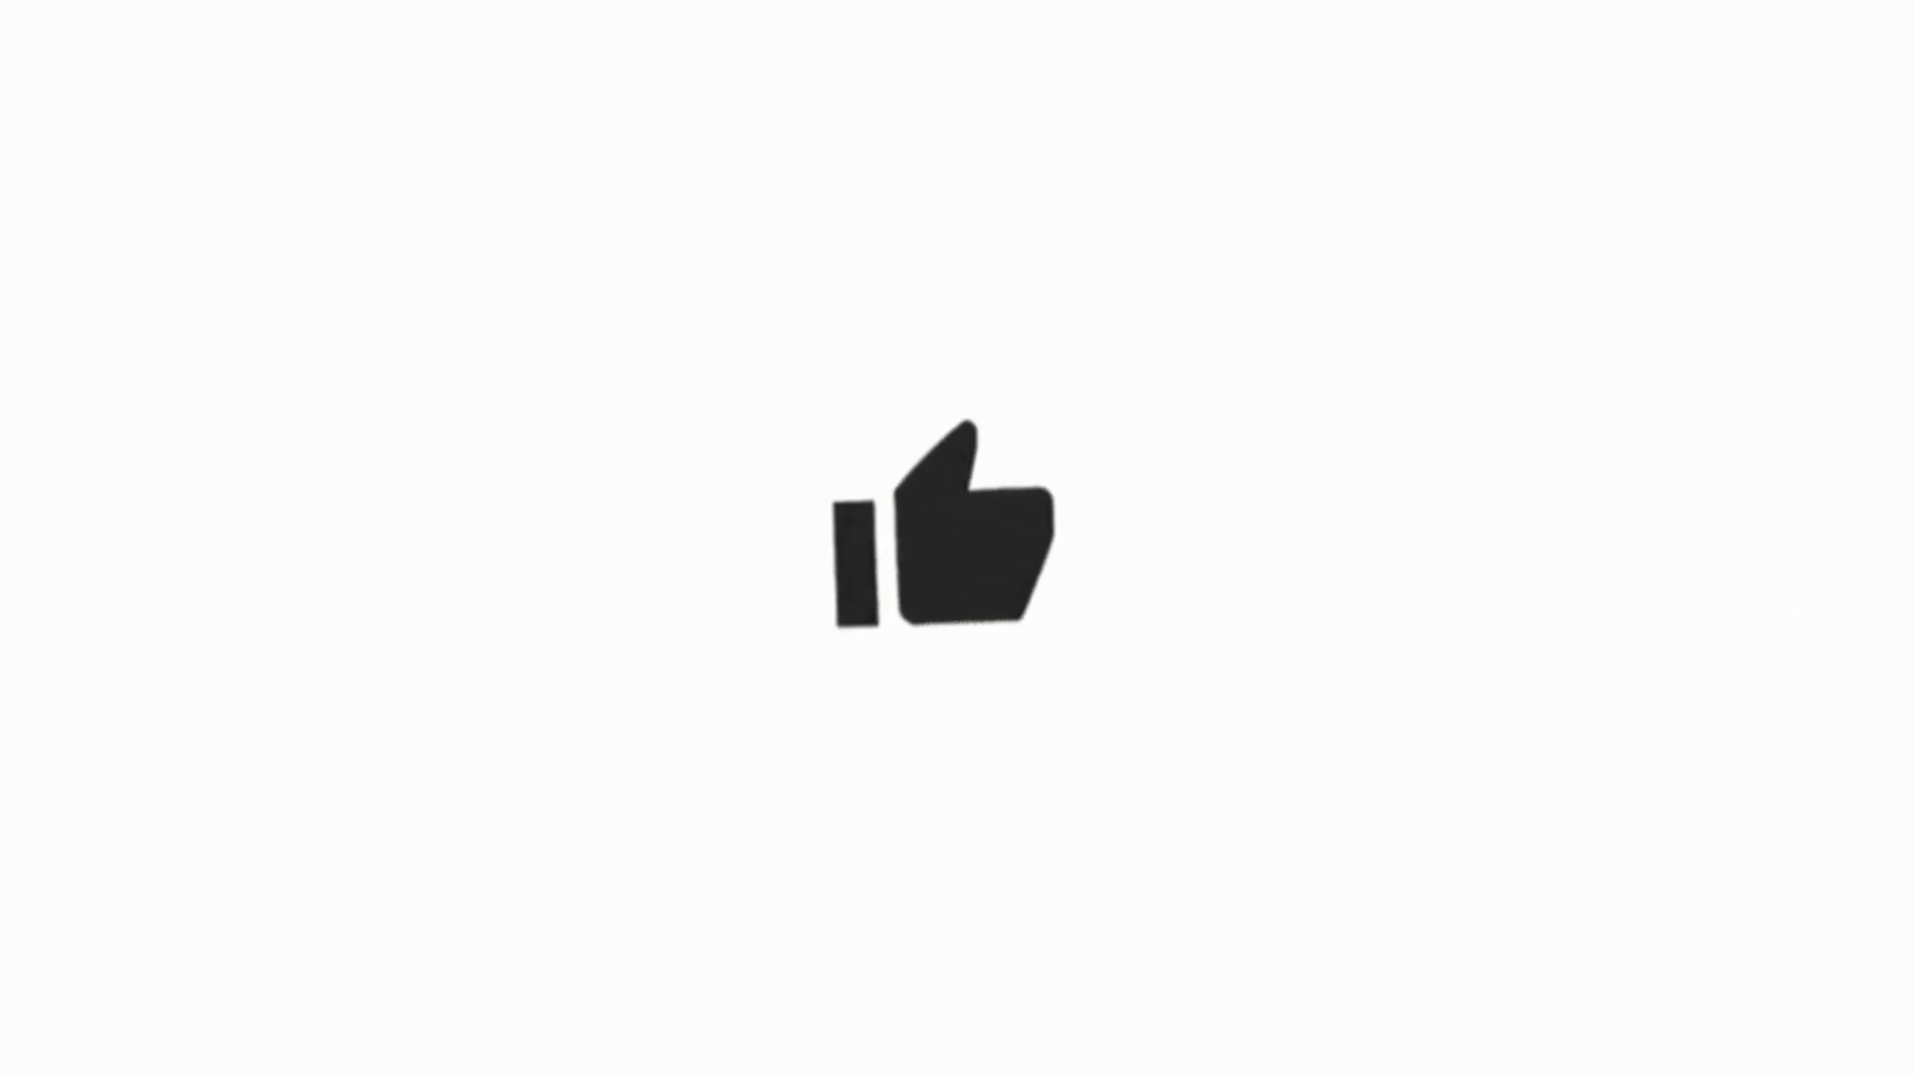
click(957, 541)
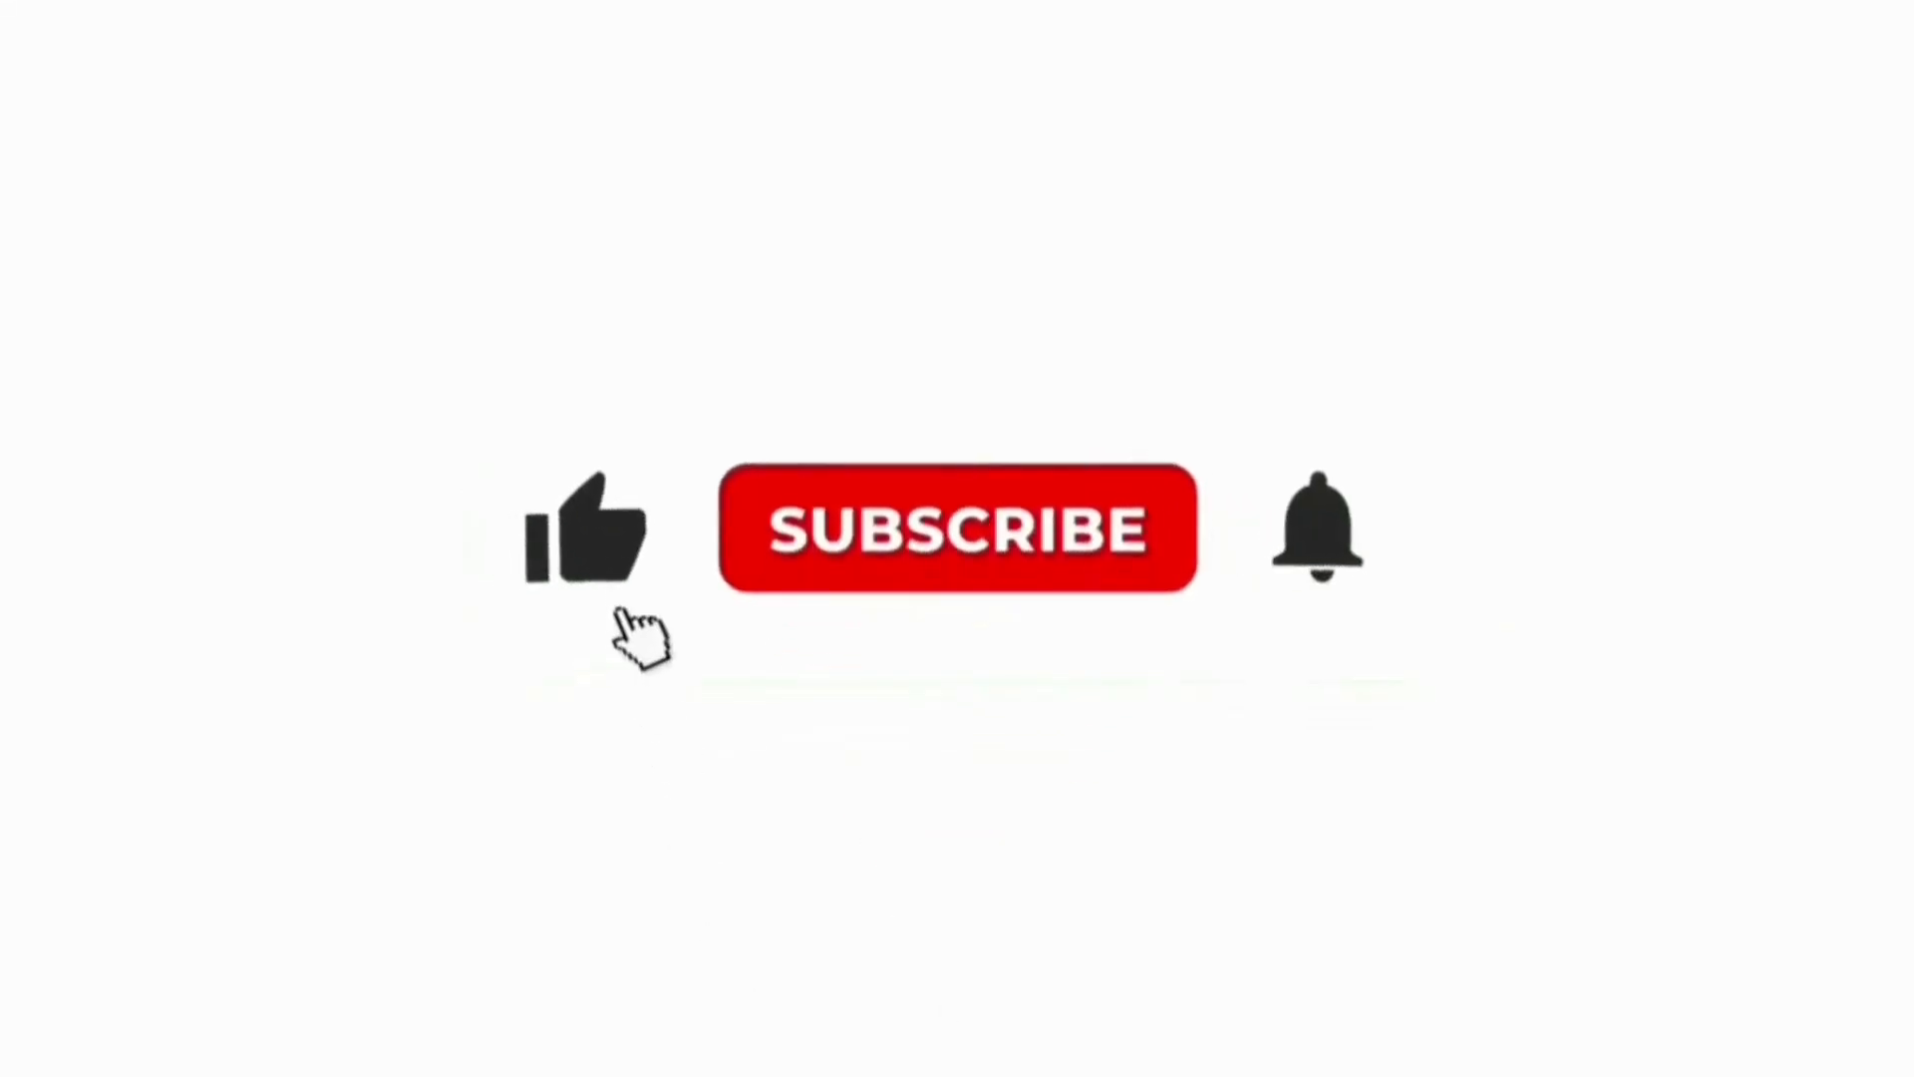
click(959, 543)
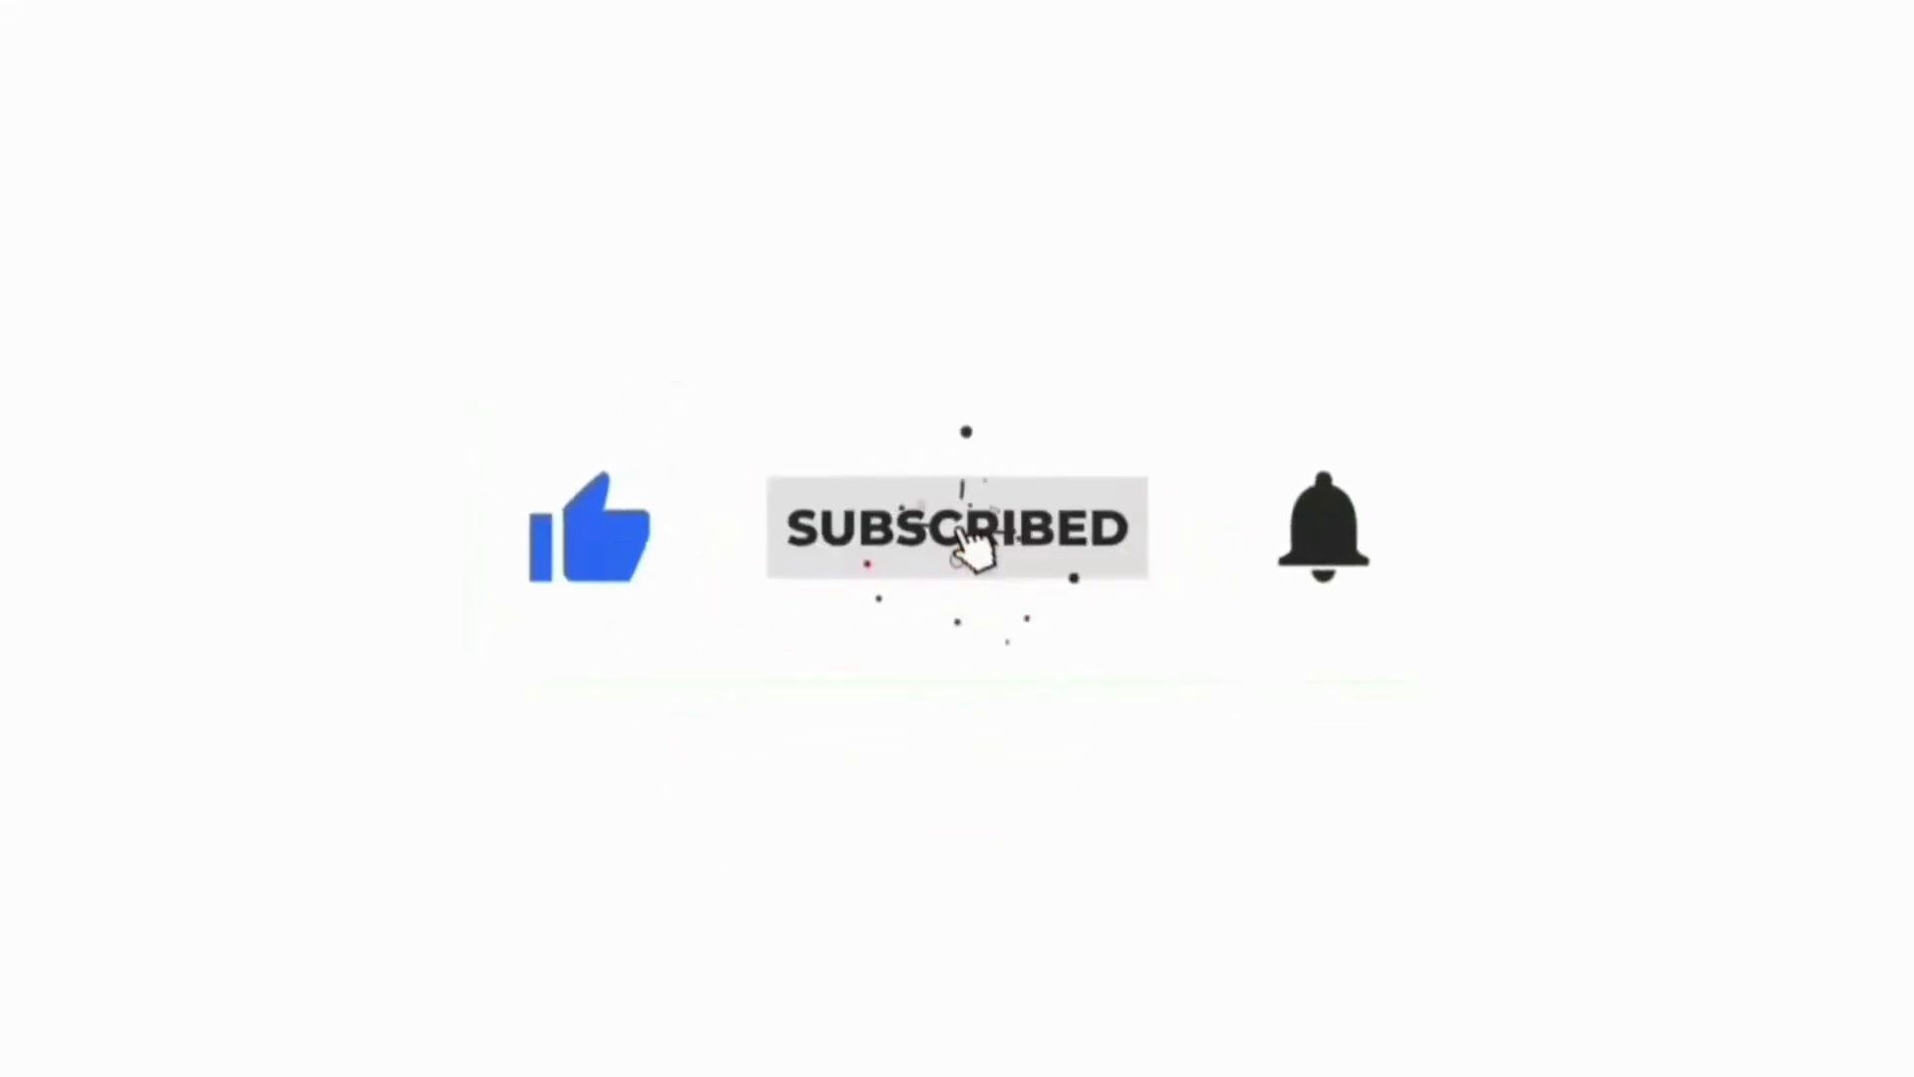